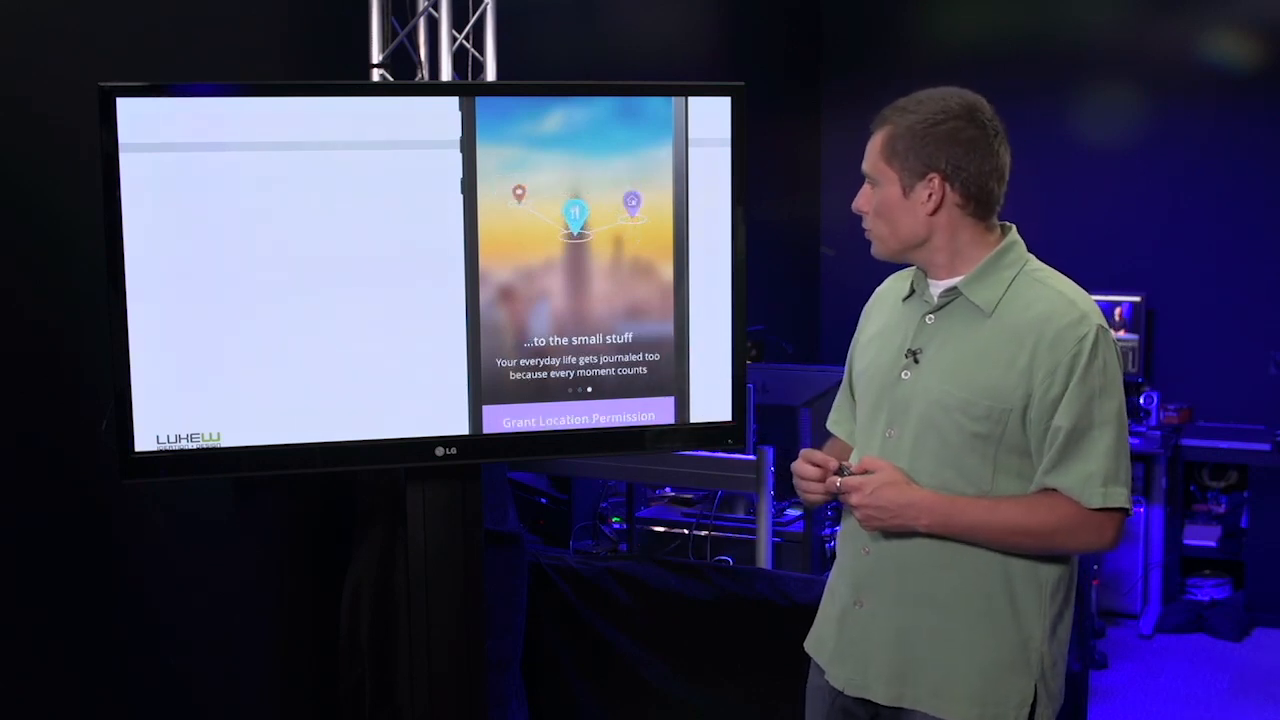
Reveal the Take Photo / Choose Photos / Cancel sheet on the Friends space, then continue to Add People
click(578, 416)
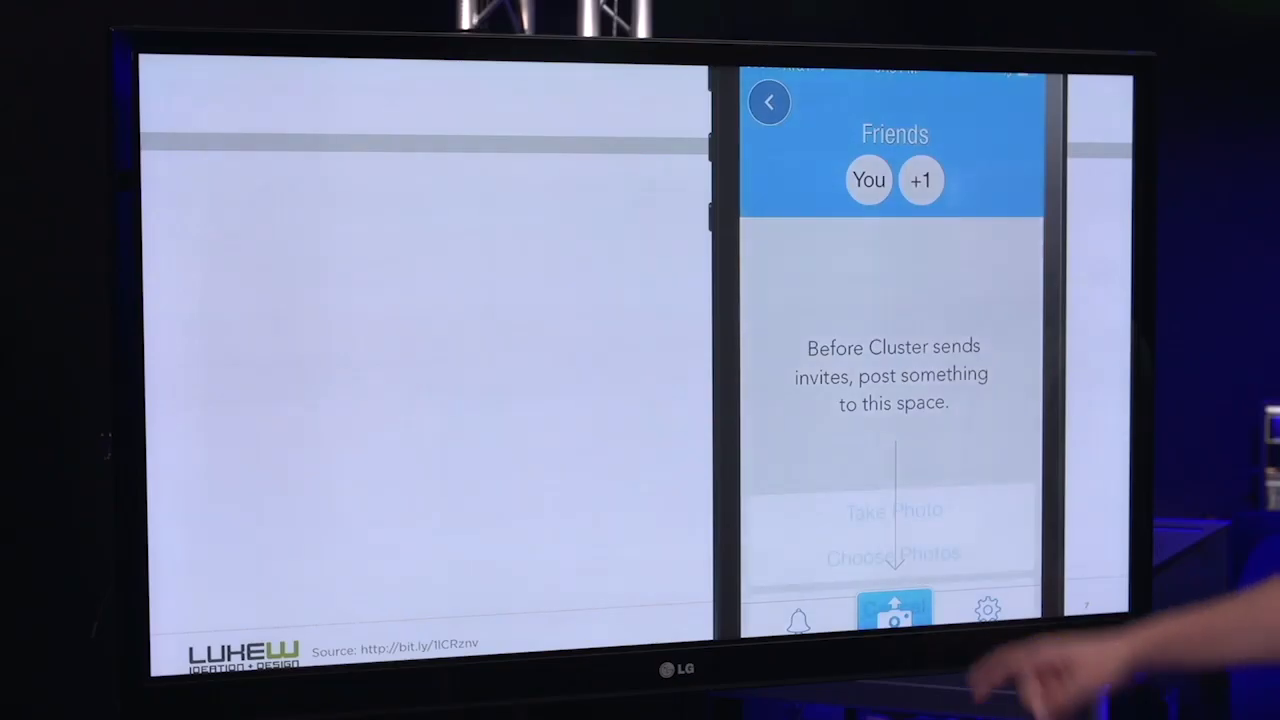
click(894, 610)
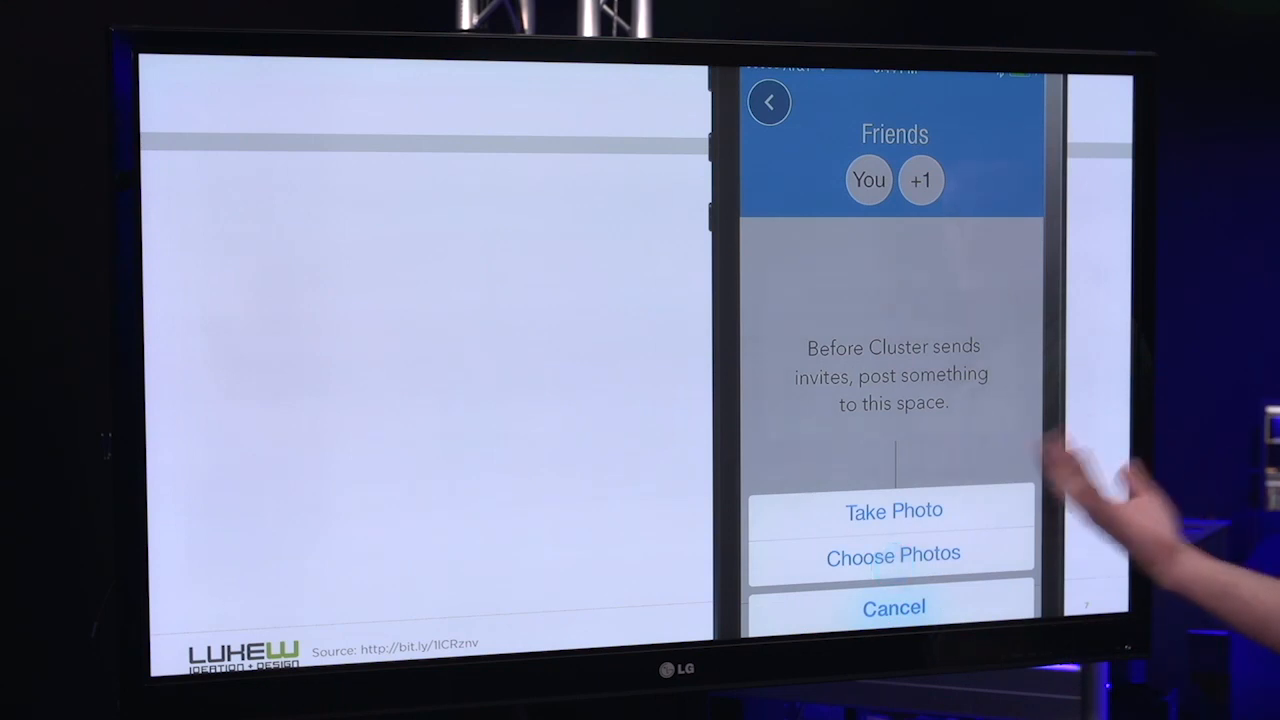
click(892, 554)
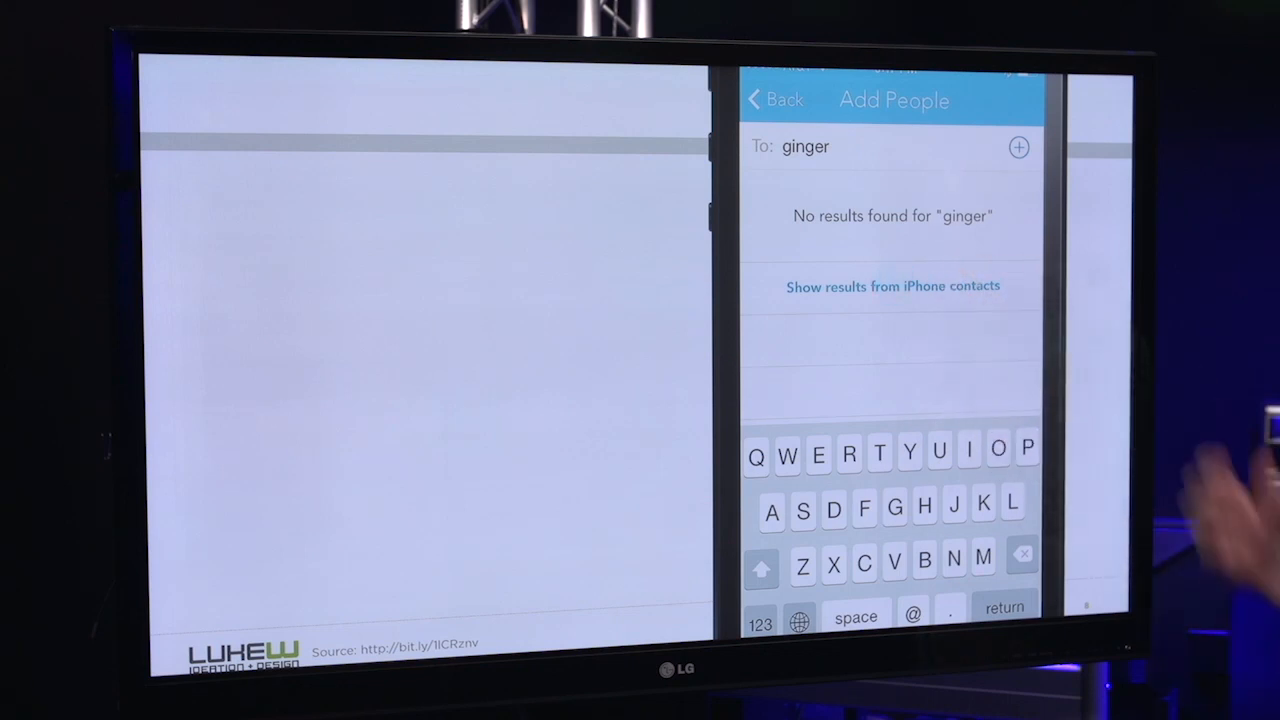
Bring up the 'Cluster Would Like to Access Your Contacts' system alert during the ginger search
click(892, 286)
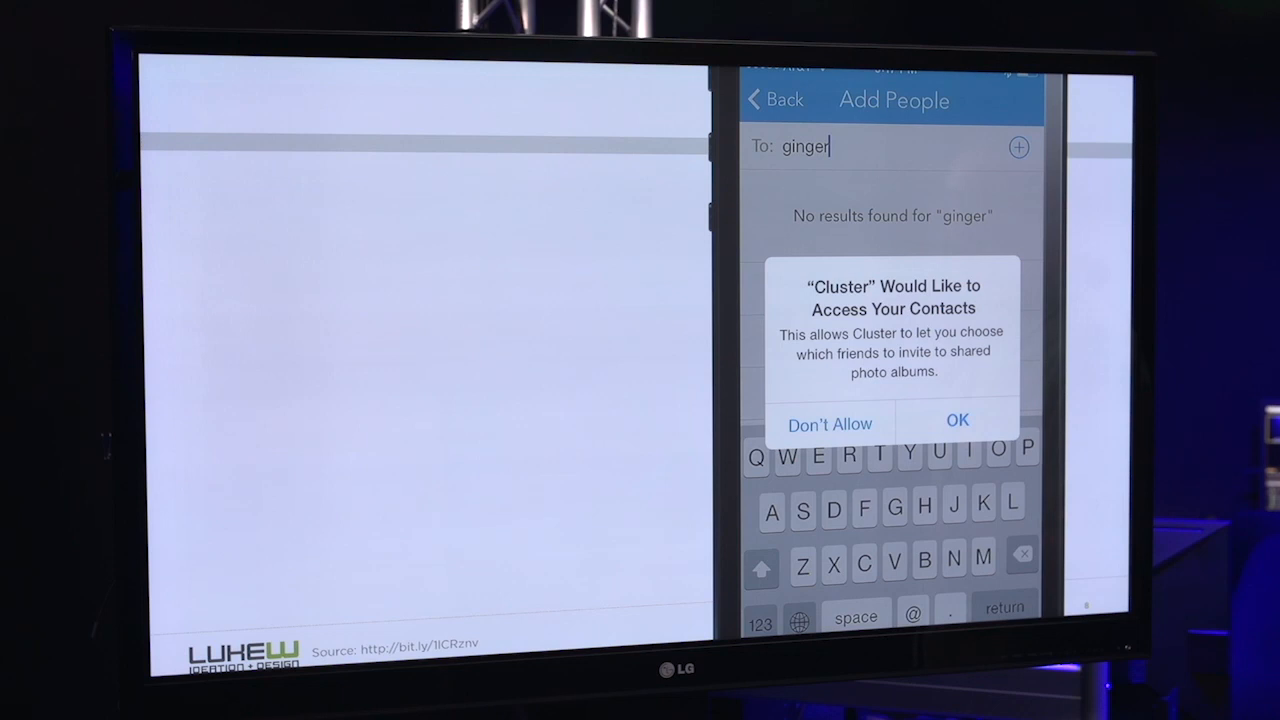